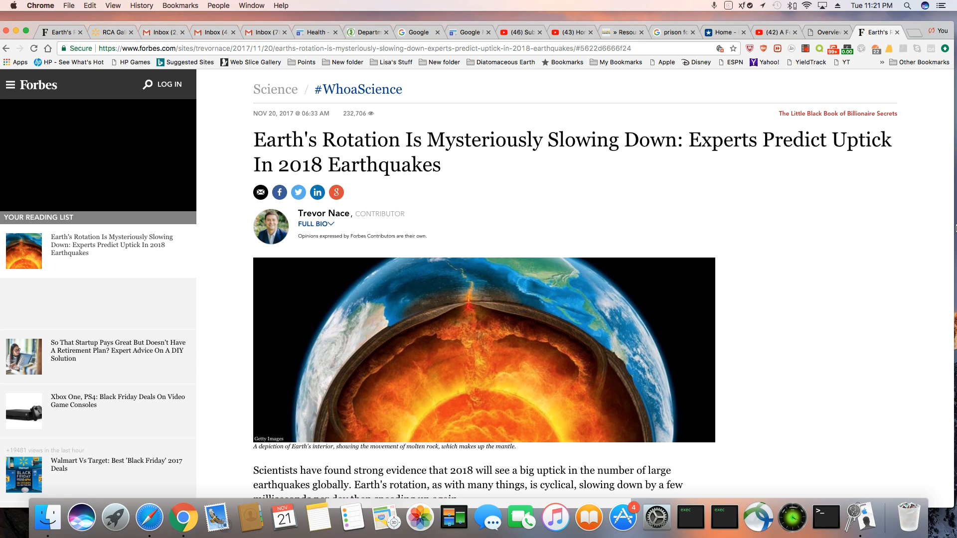
scroll(down, 3)
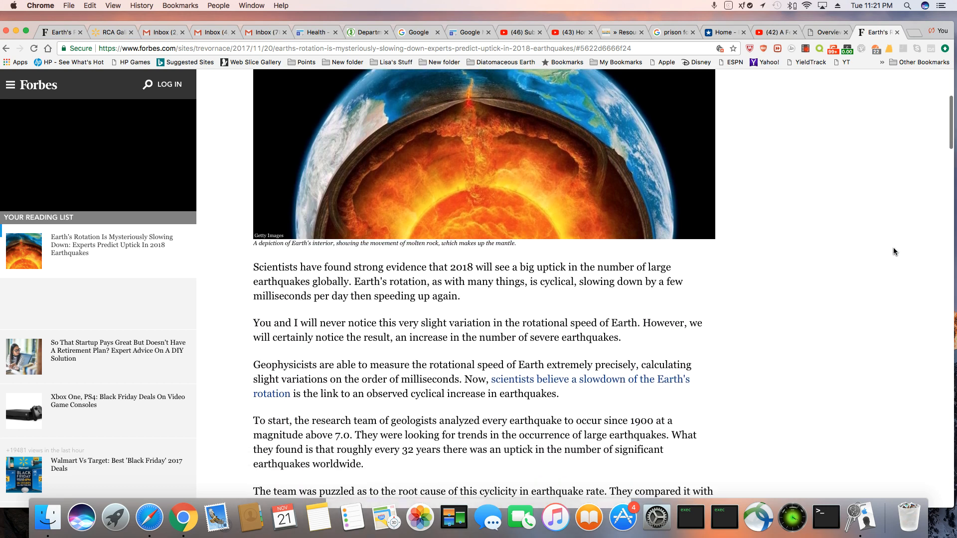
scroll(down, 3)
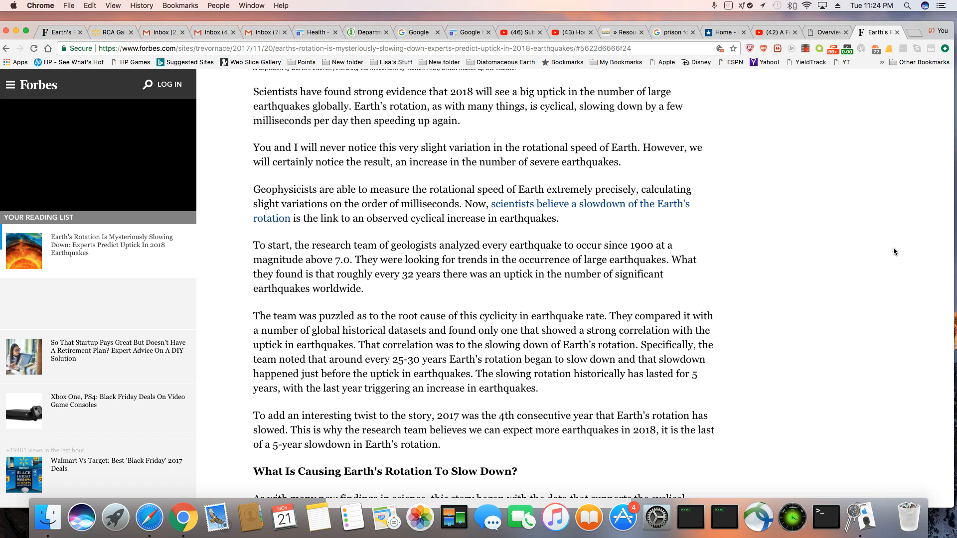
scroll(down, 3)
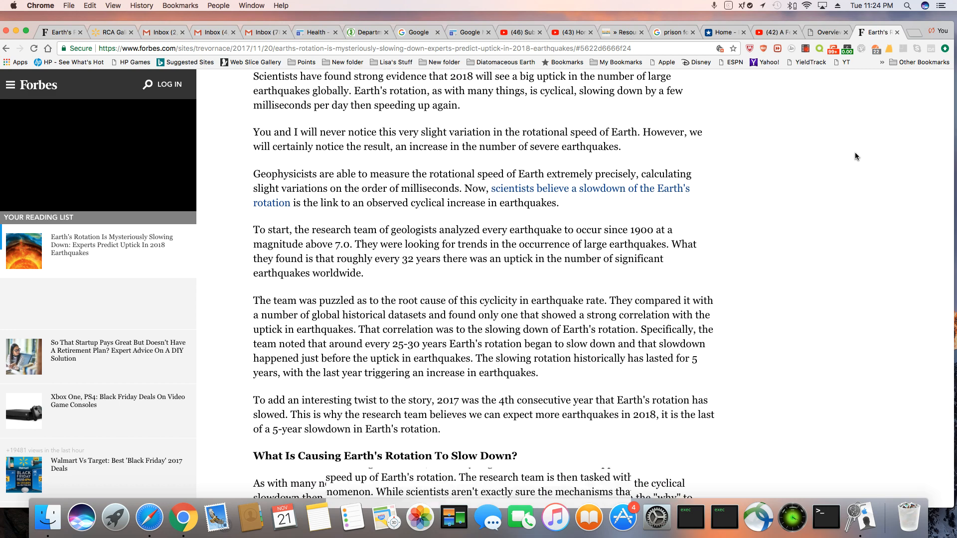
scroll(down, 3)
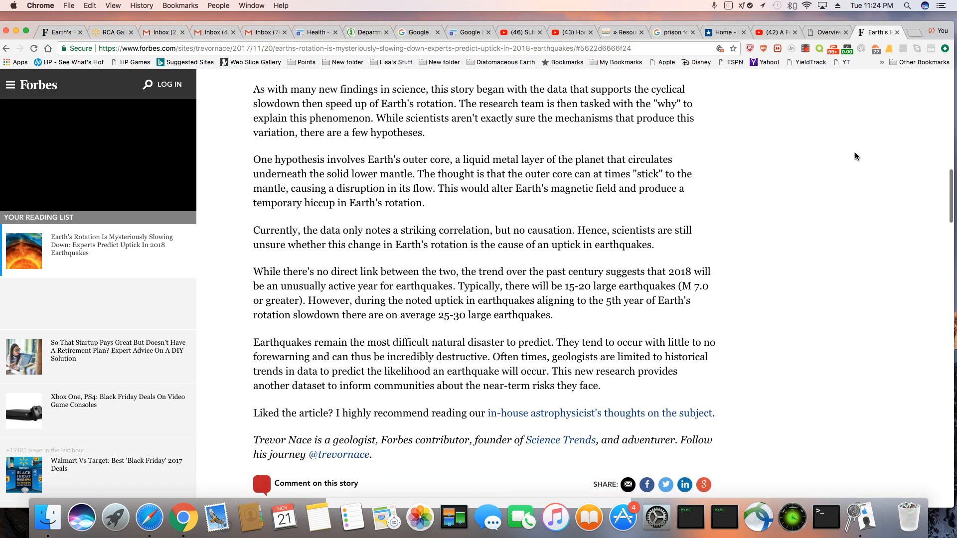
scroll(down, 3)
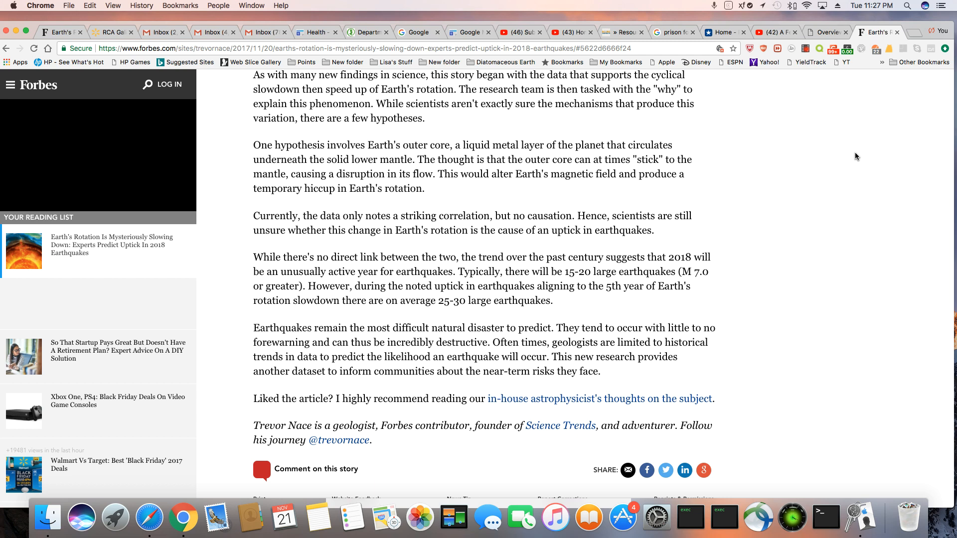
scroll(up, 3)
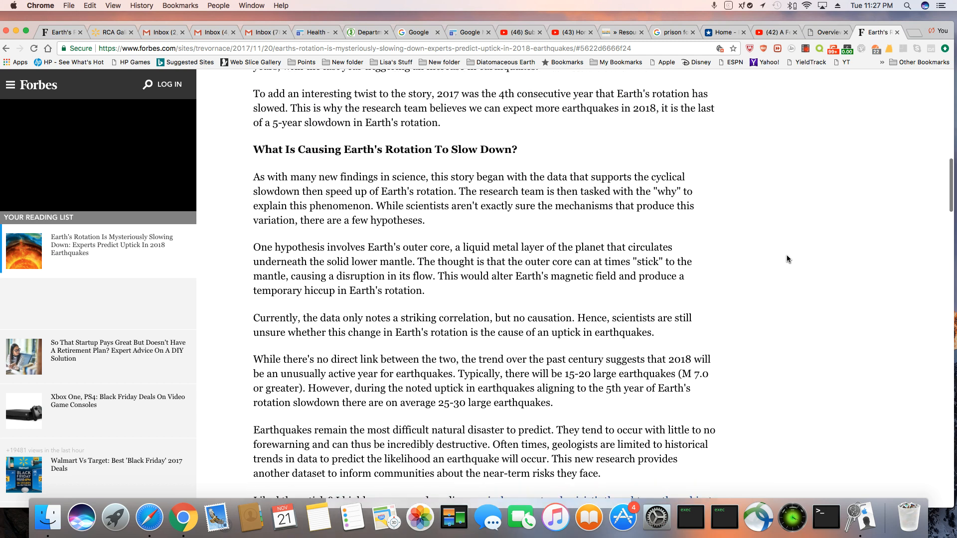
scroll(up, 3)
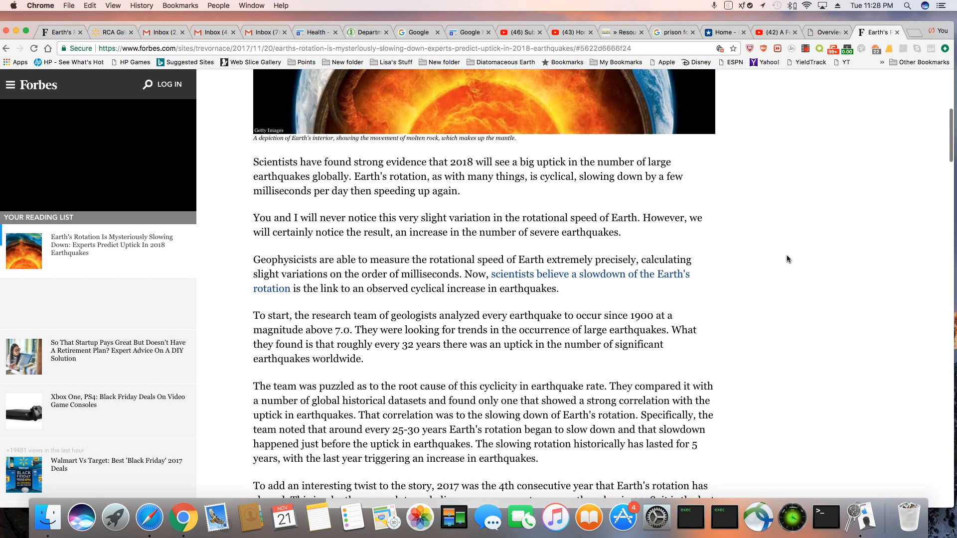
scroll(up, 3)
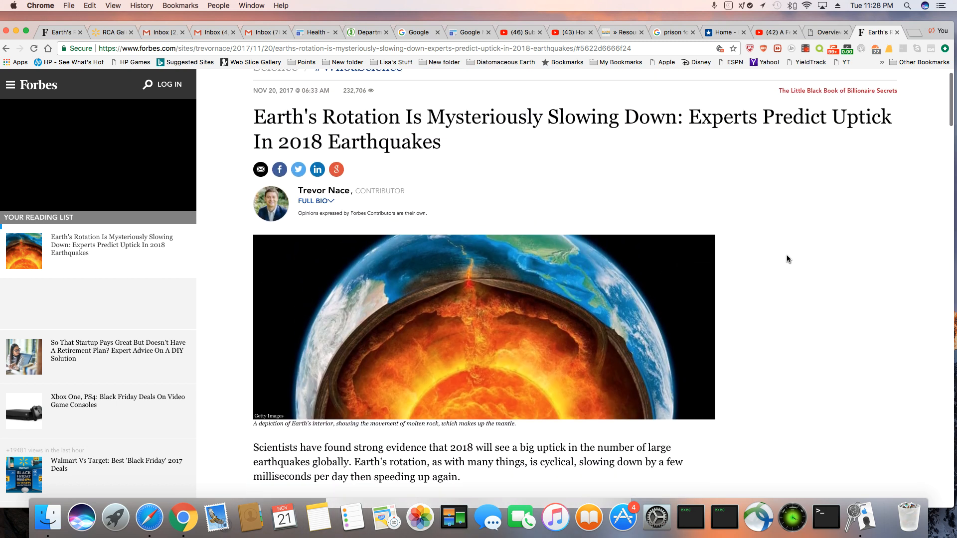
scroll(up, 3)
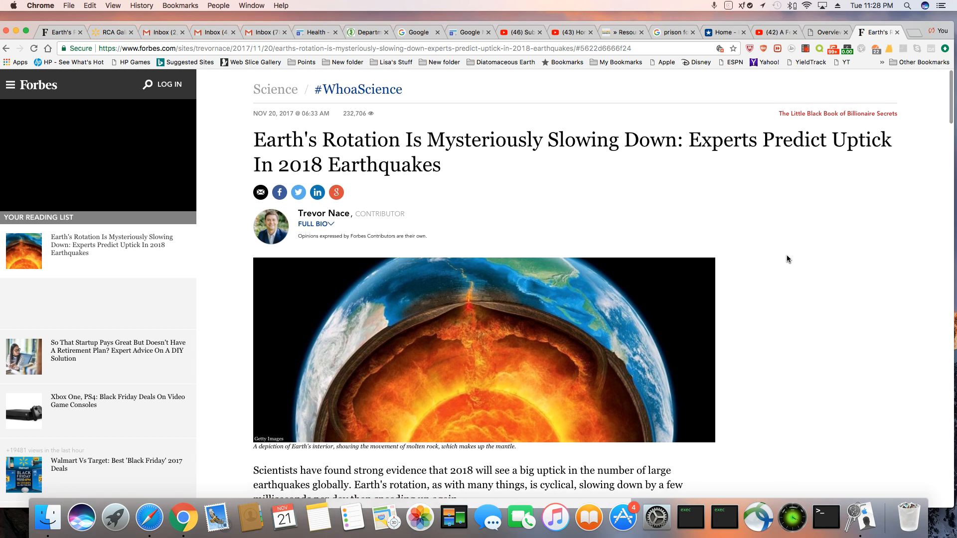